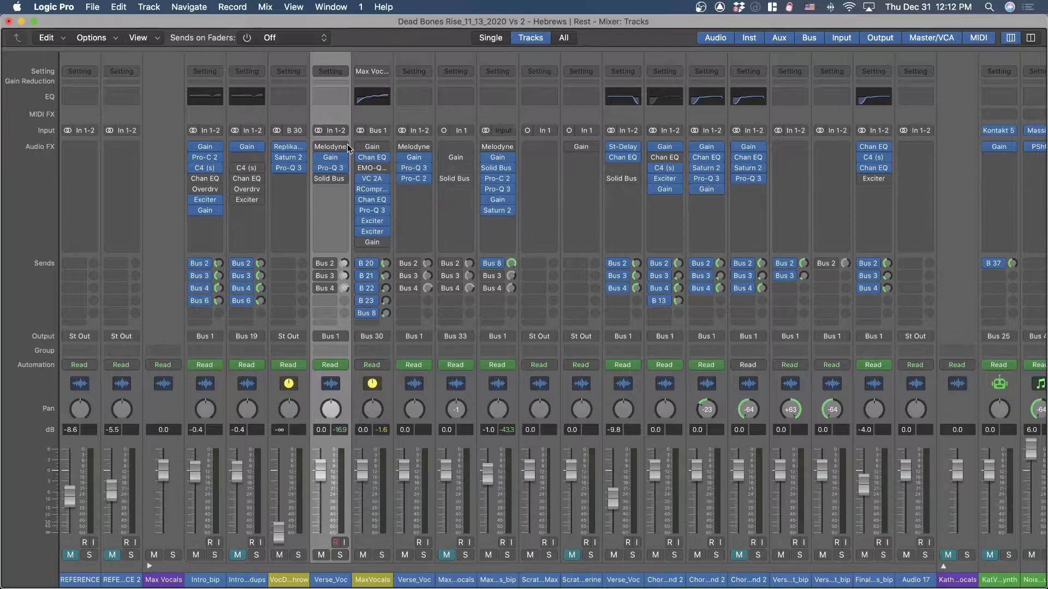
- Browse the MaxVocals user channel strip settings and choose Copy Channel Strip Setting
left_click(371, 72)
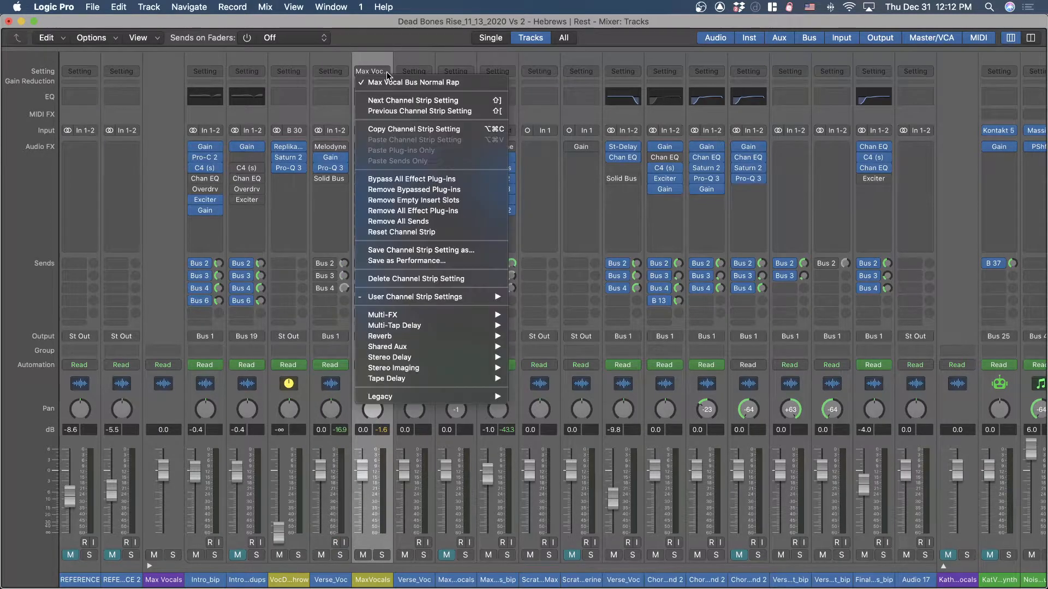
mouse_move(421, 249)
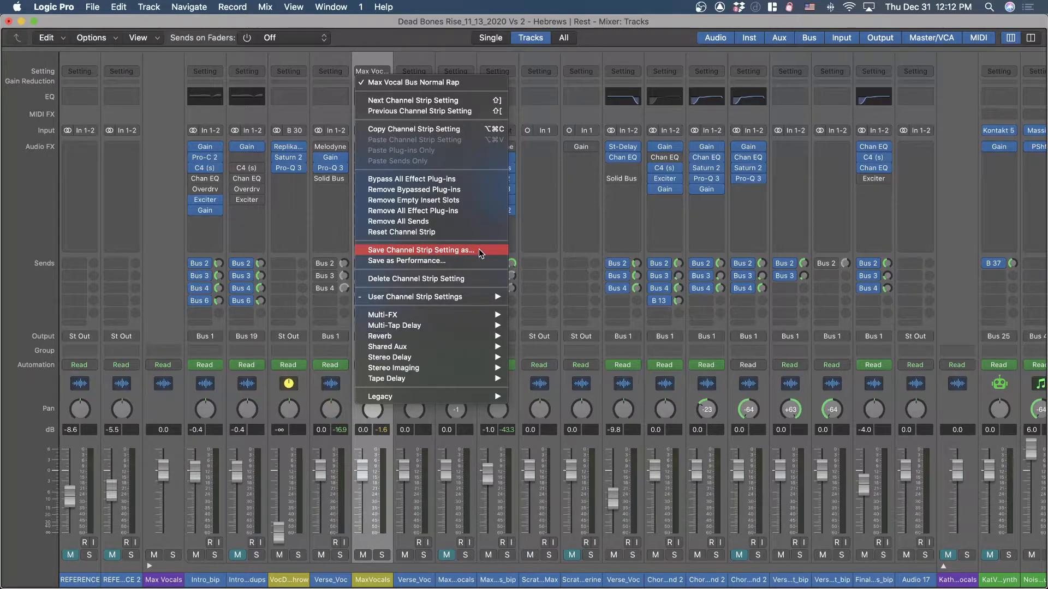
mouse_move(477, 271)
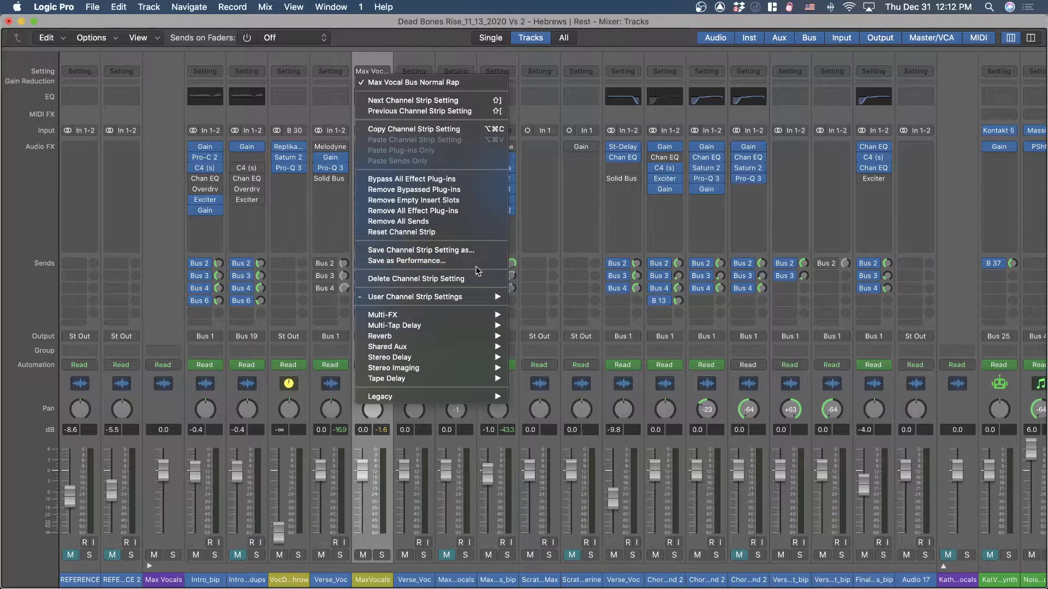
mouse_move(414, 297)
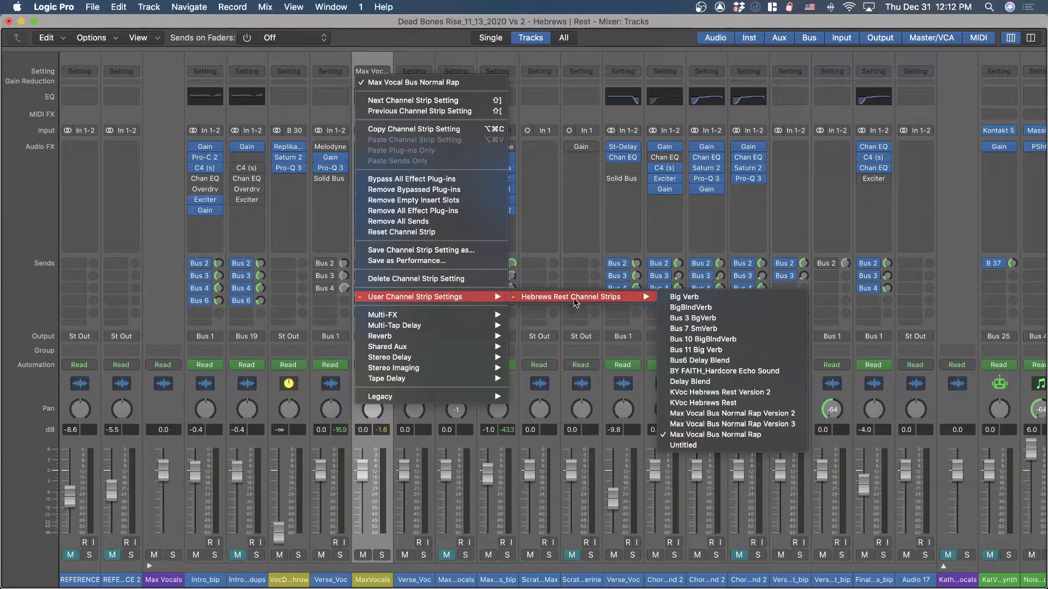
mouse_move(695, 308)
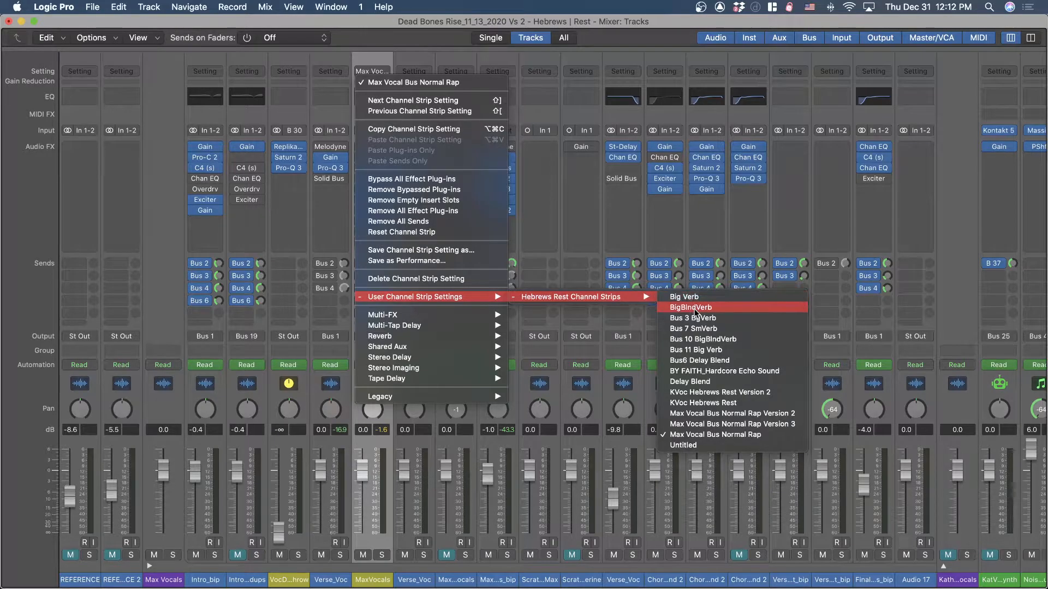
mouse_move(415, 128)
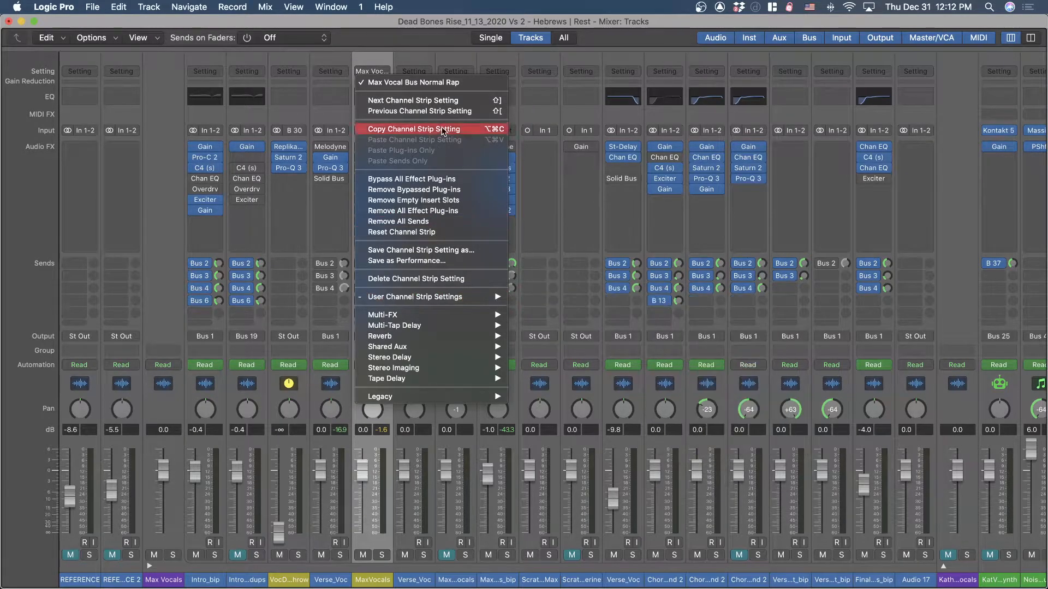
left_click(414, 129)
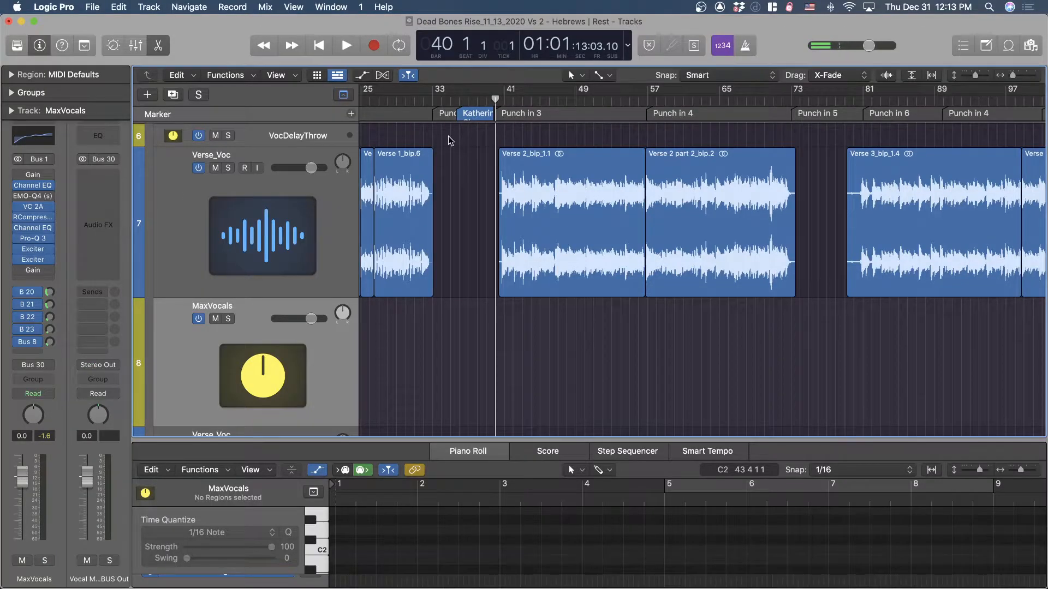
left_click(346, 46)
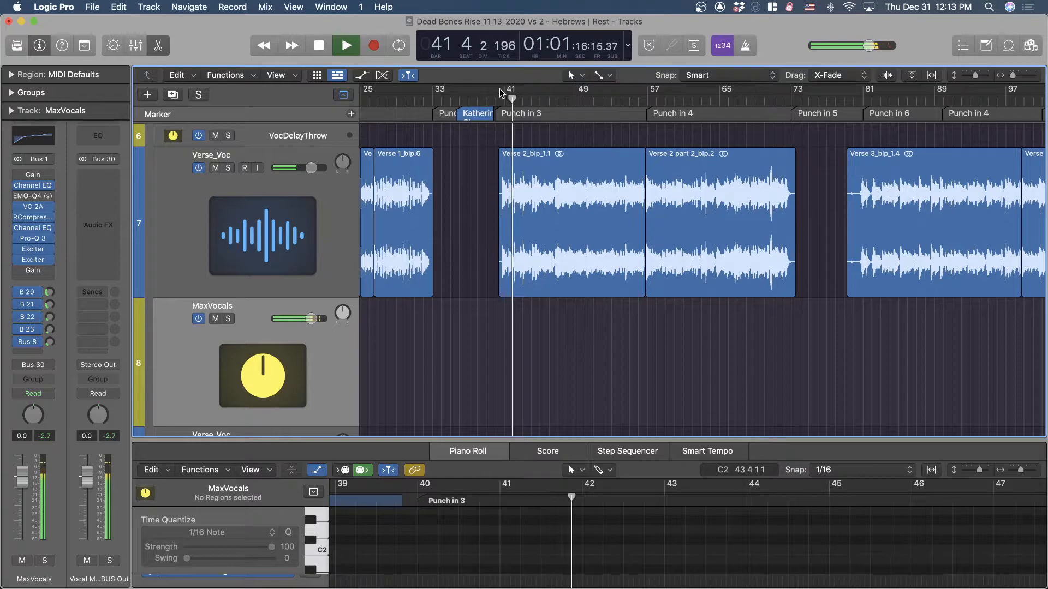
left_click(346, 46)
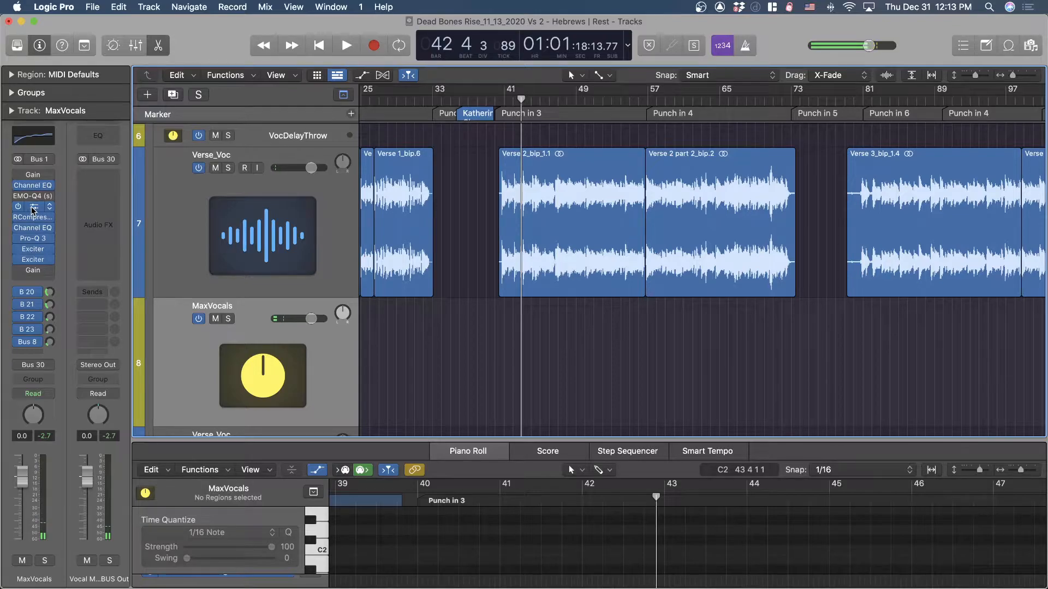
left_click(31, 206)
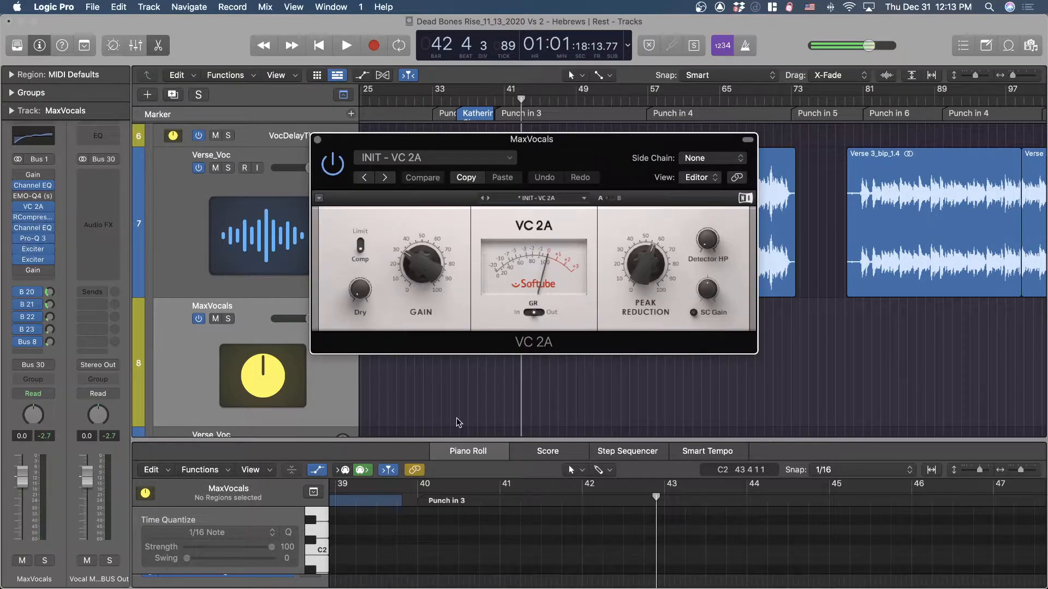
left_click_drag(422, 260, 400, 255)
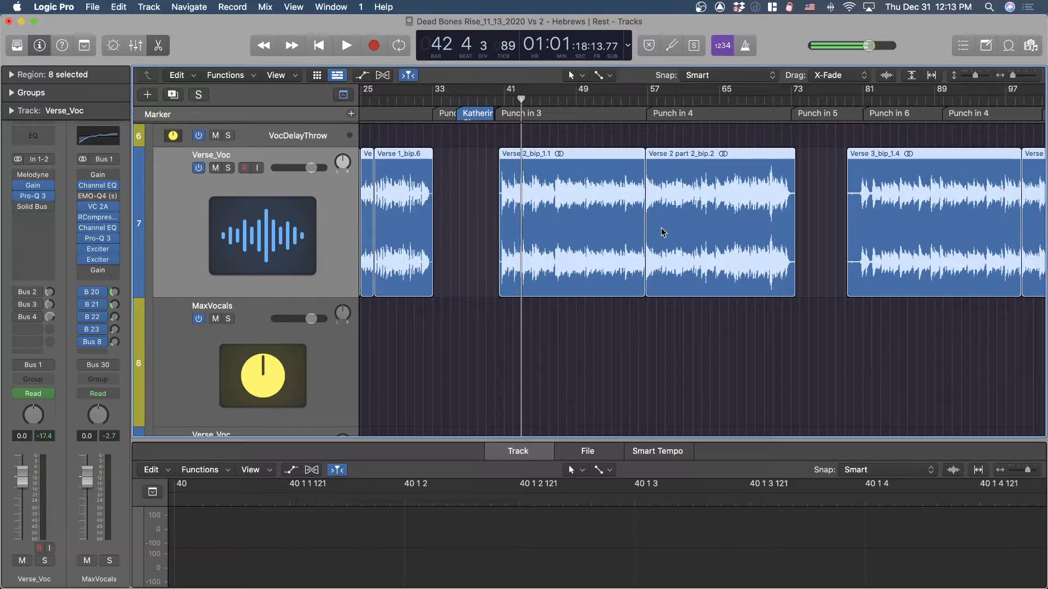
mouse_move(530, 259)
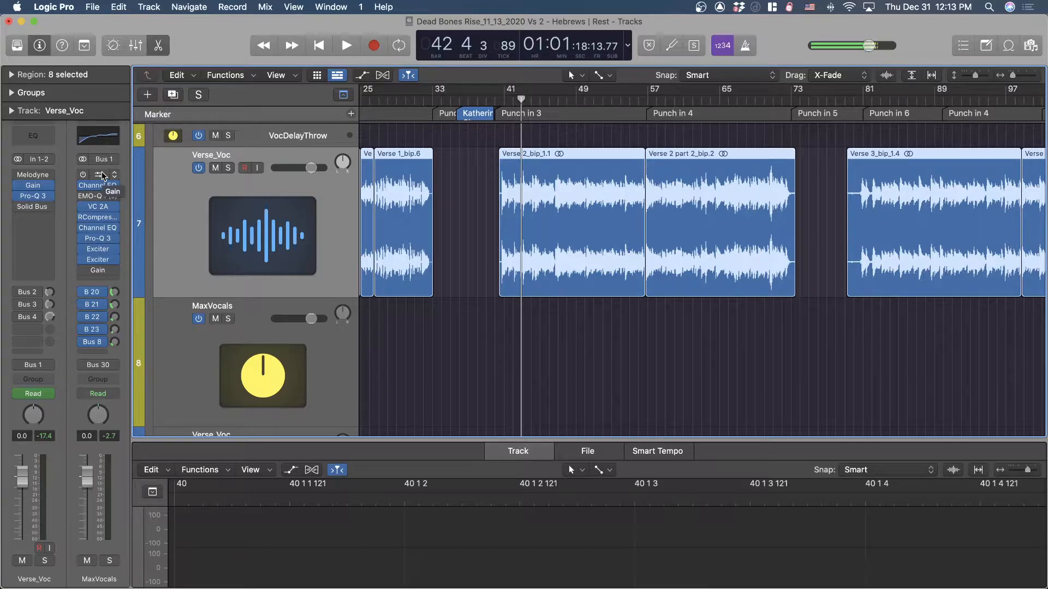
mouse_move(123, 166)
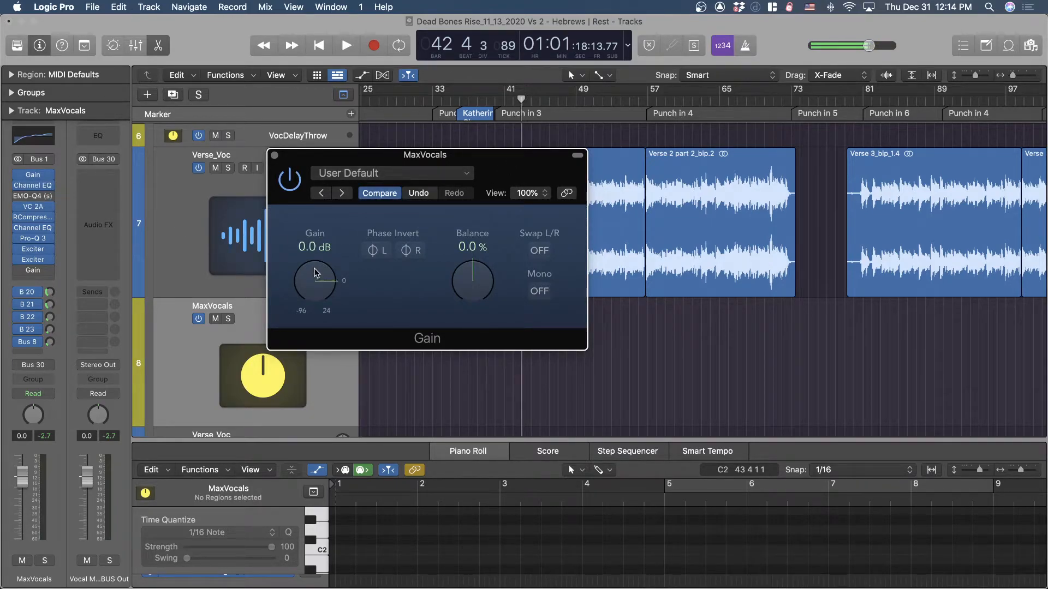
- Audition the input Gain at +8.4, +5.4 and +14.6 dB during playback, settling at +7.5 dB
left_click_drag(425, 154, 286, 91)
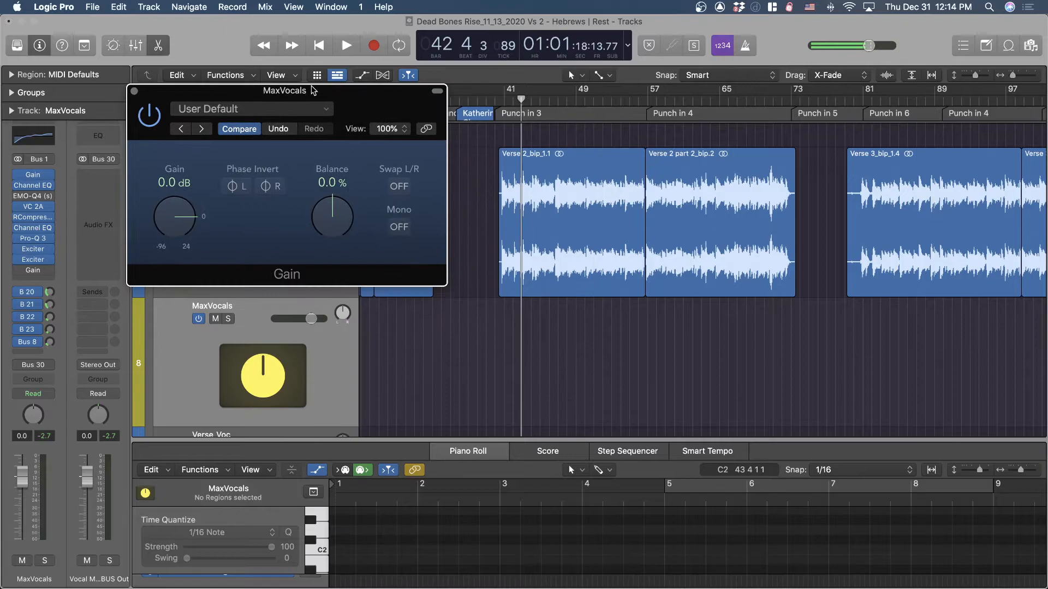
left_click(346, 46)
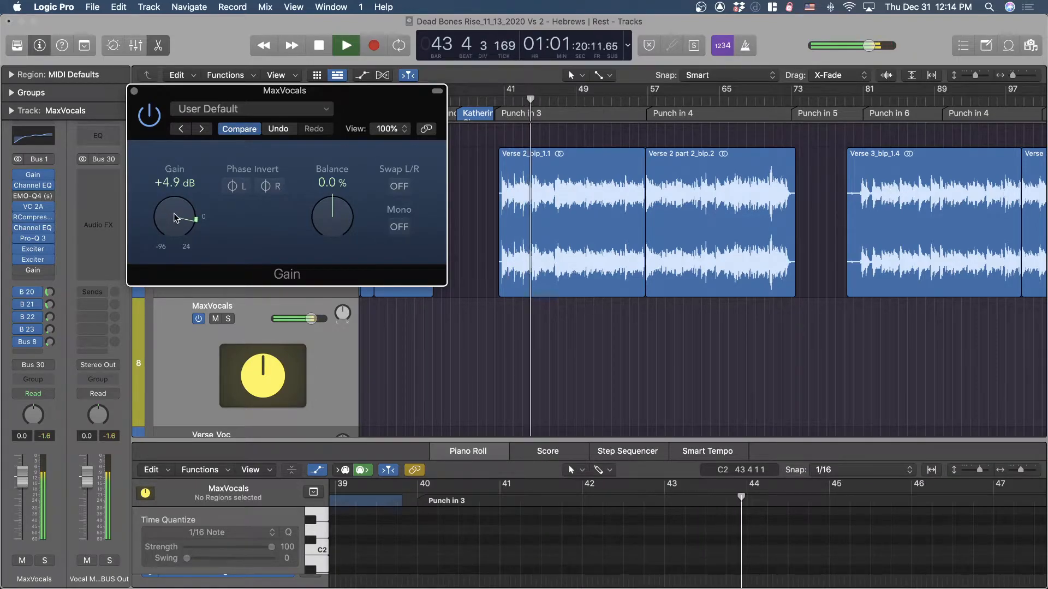
left_click_drag(175, 218, 178, 201)
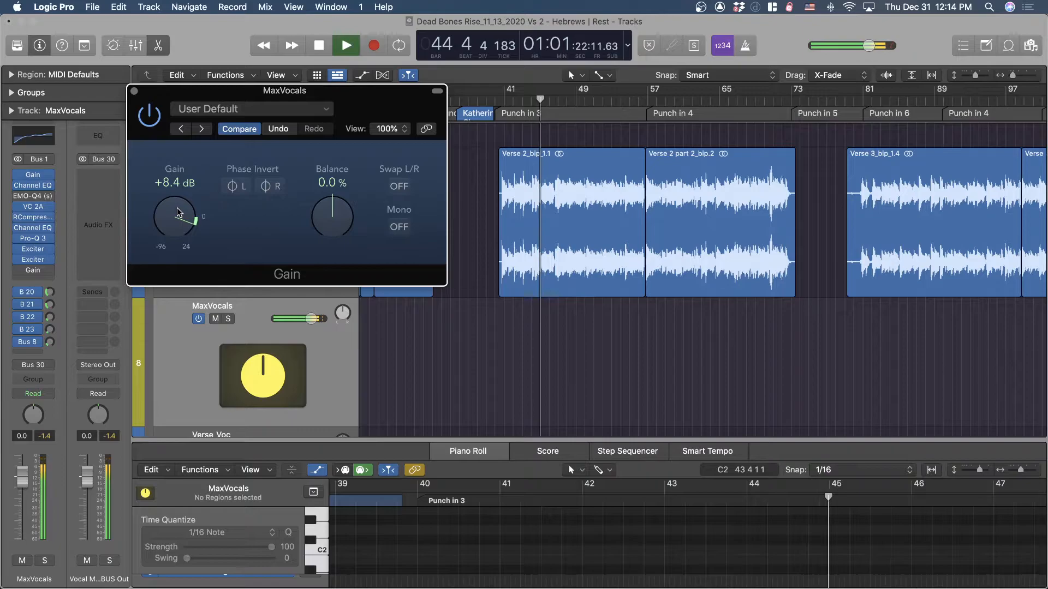
left_click_drag(174, 217, 178, 205)
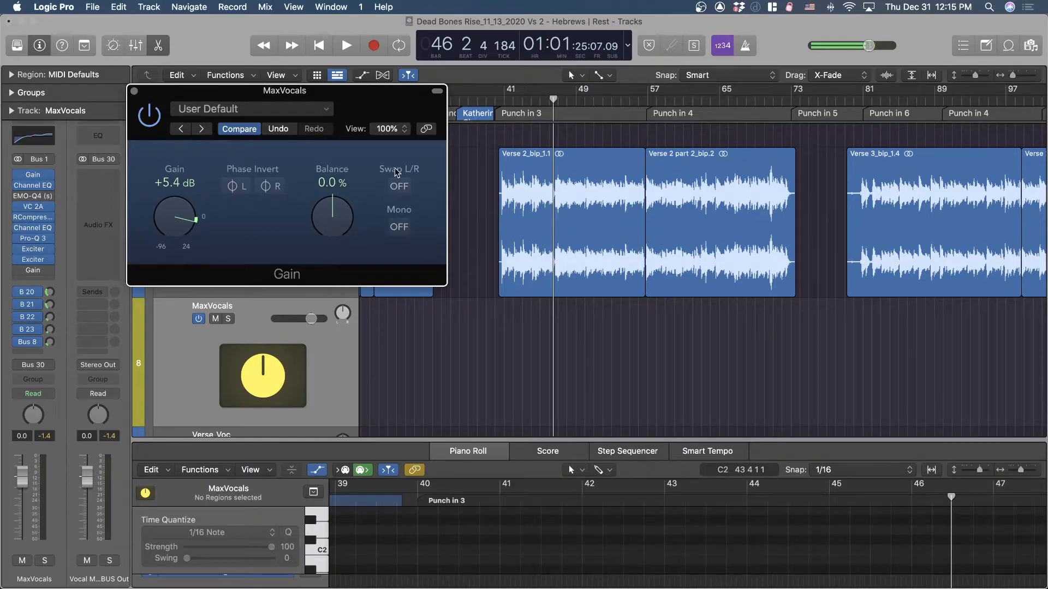
mouse_move(172, 221)
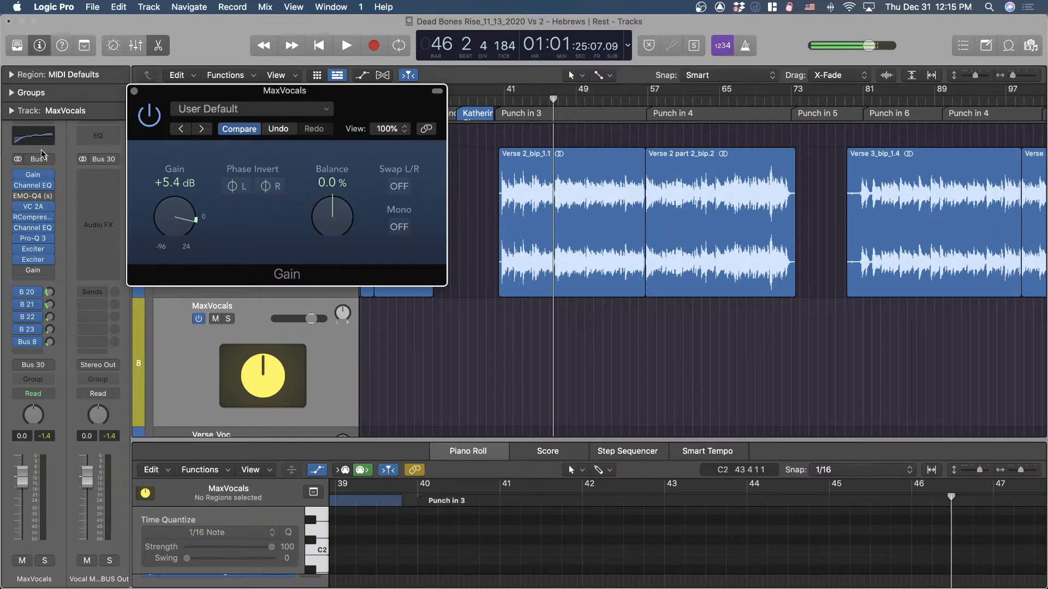
mouse_move(223, 186)
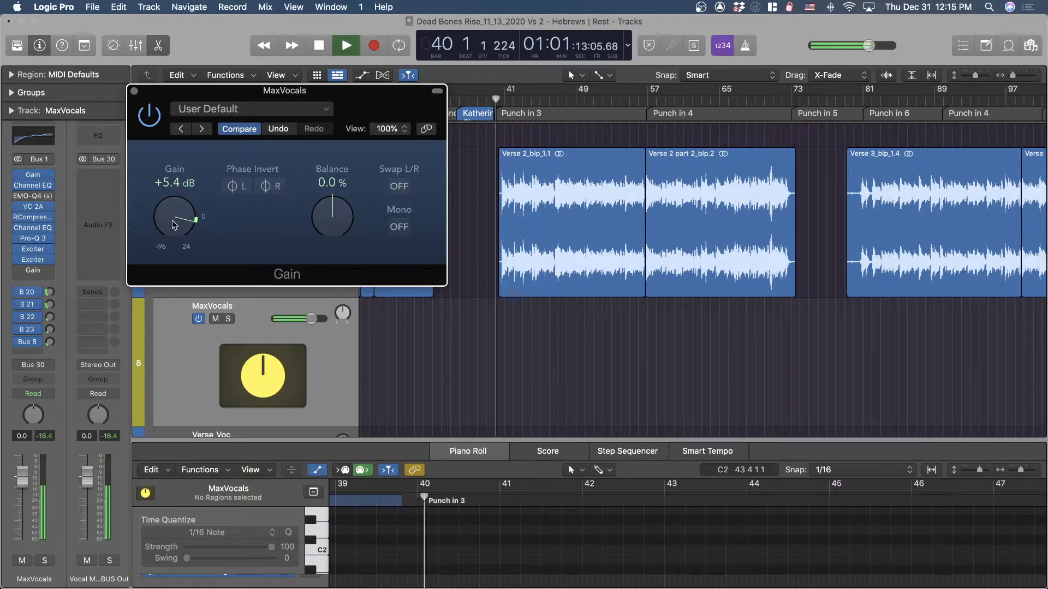
left_click_drag(173, 221, 178, 201)
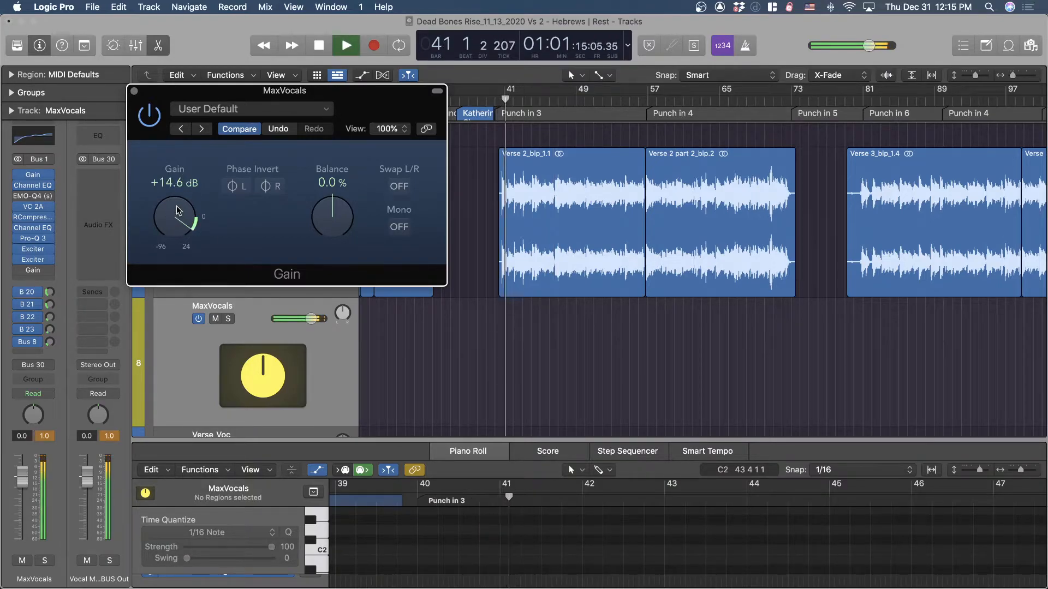
left_click_drag(175, 217, 170, 223)
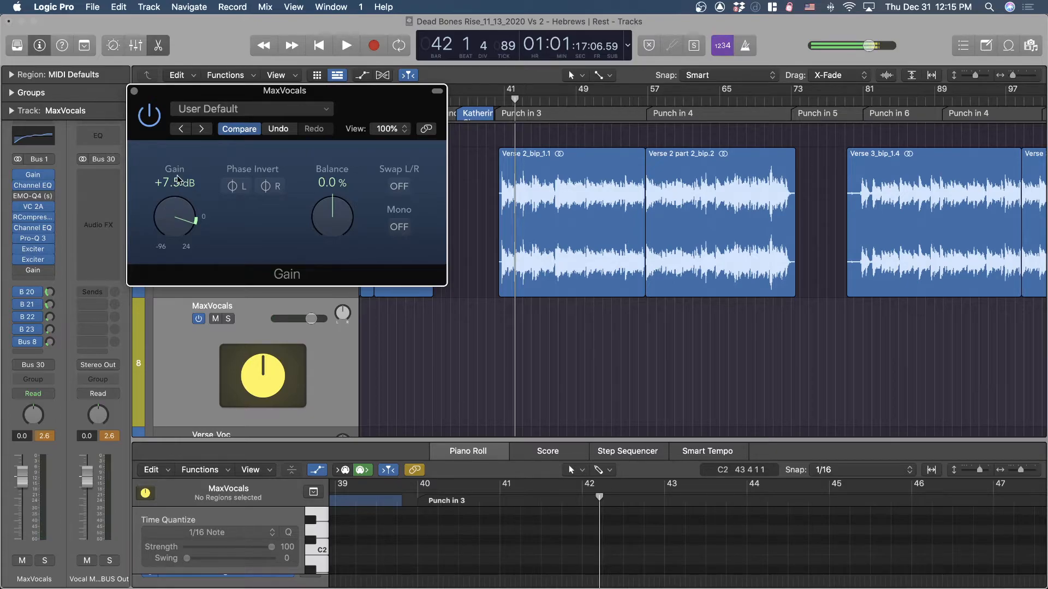
mouse_move(170, 226)
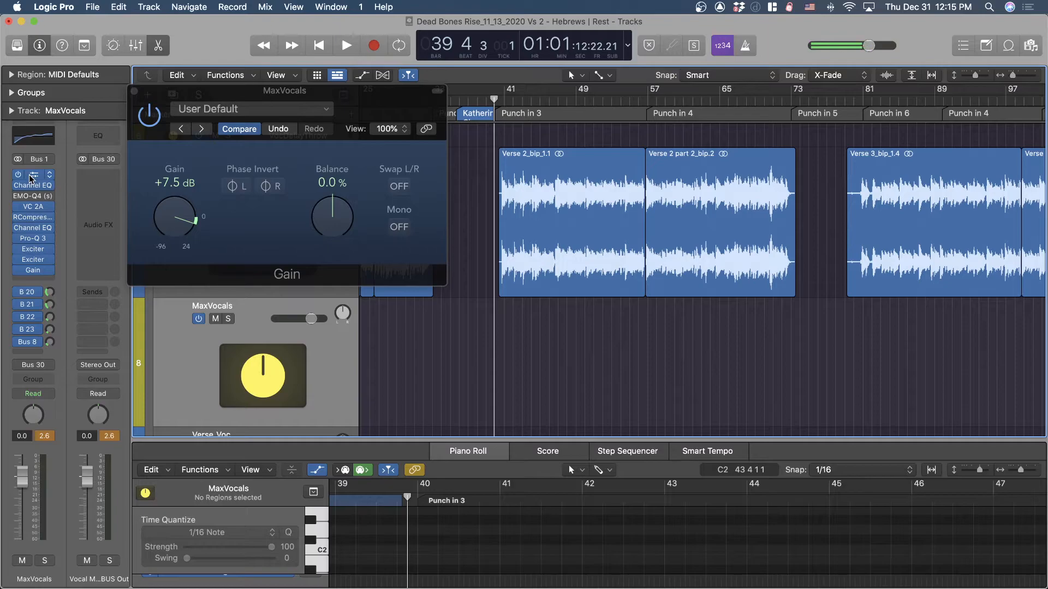
mouse_move(33, 176)
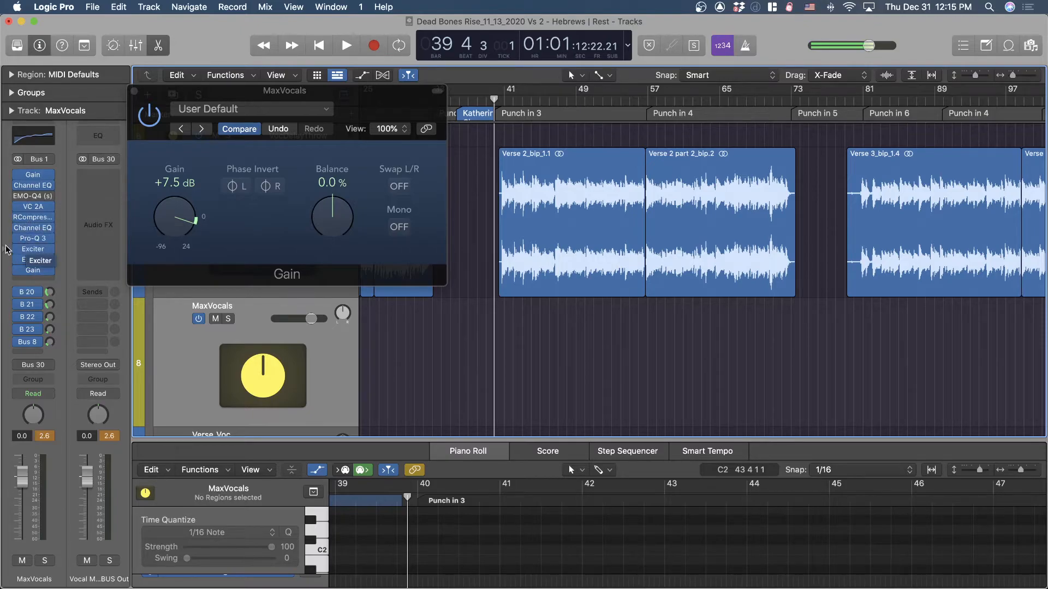
mouse_move(38, 278)
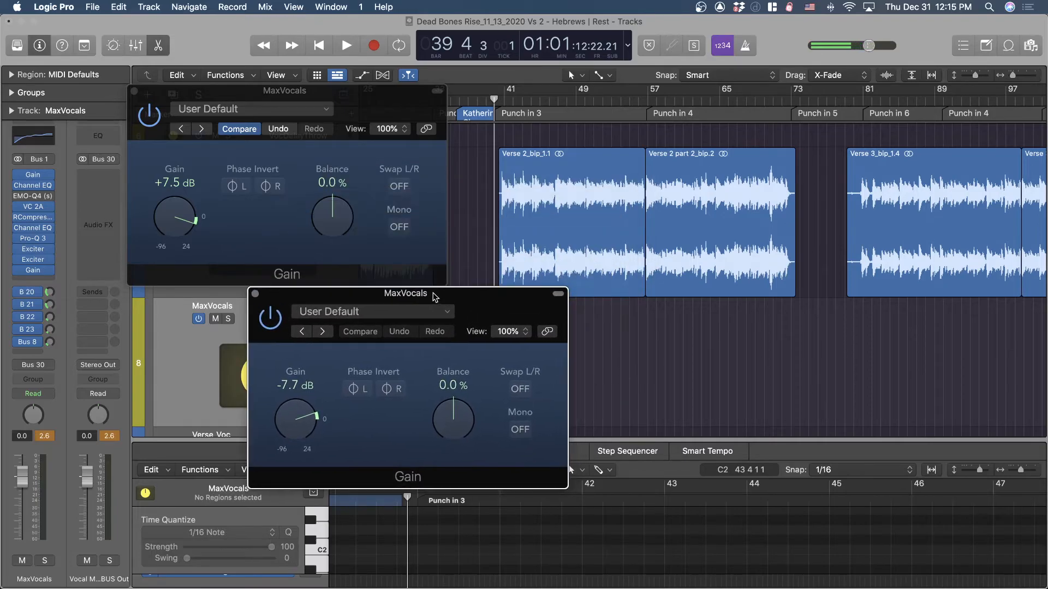
- During playback, settle the input Gain at +5.9 dB and the output Gain at -1.4 dB
left_click(346, 46)
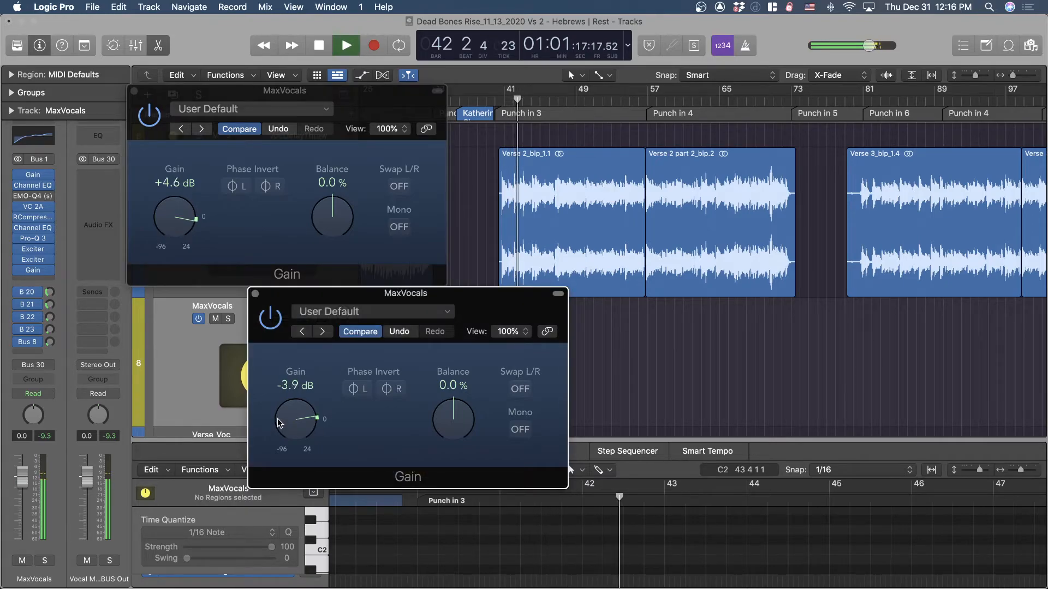
left_click_drag(293, 422, 308, 412)
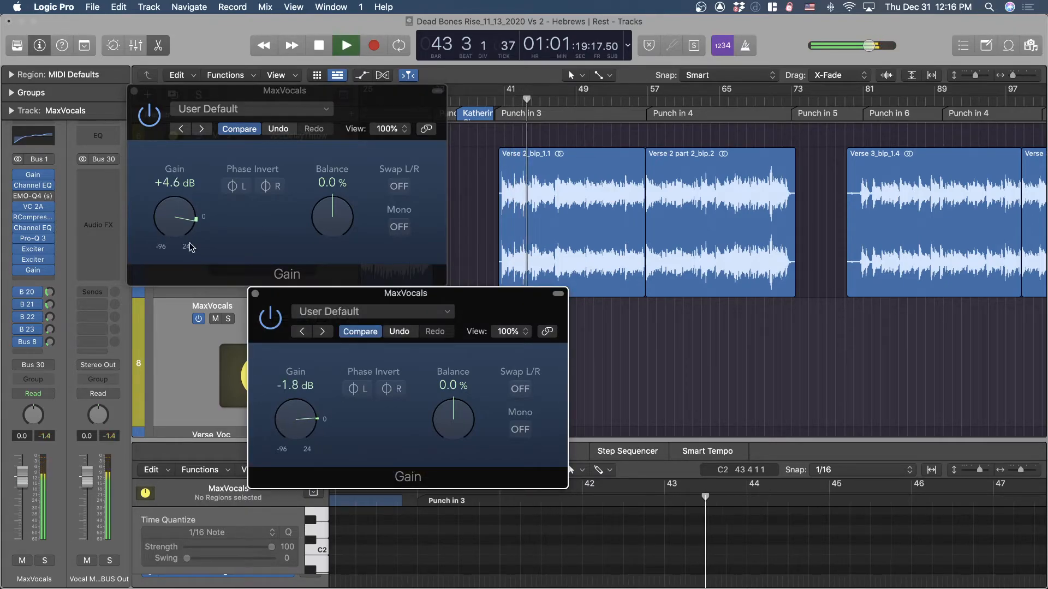
left_click_drag(175, 219, 180, 208)
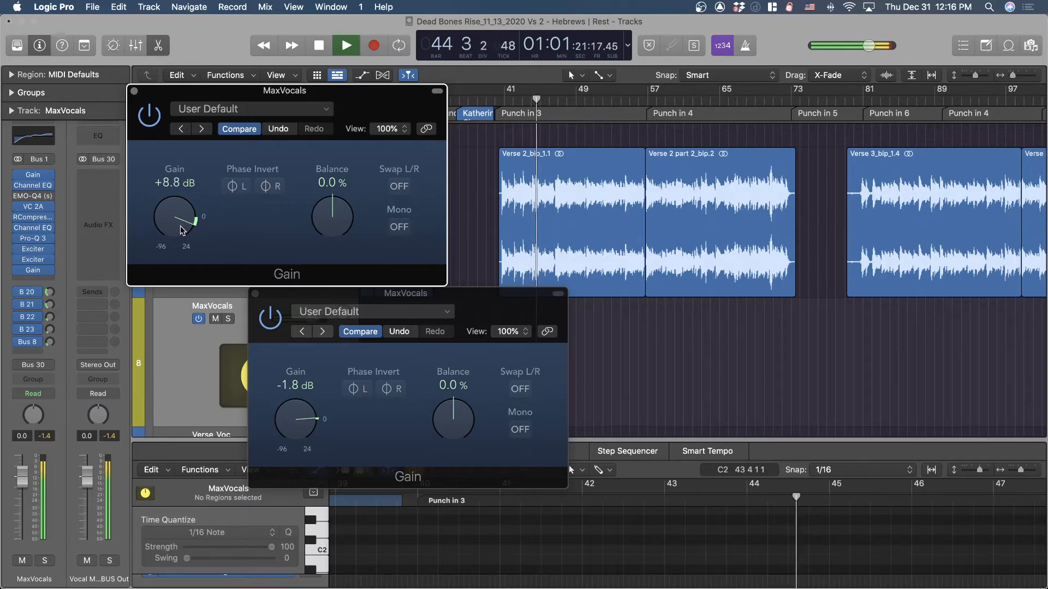
left_click_drag(294, 418, 305, 428)
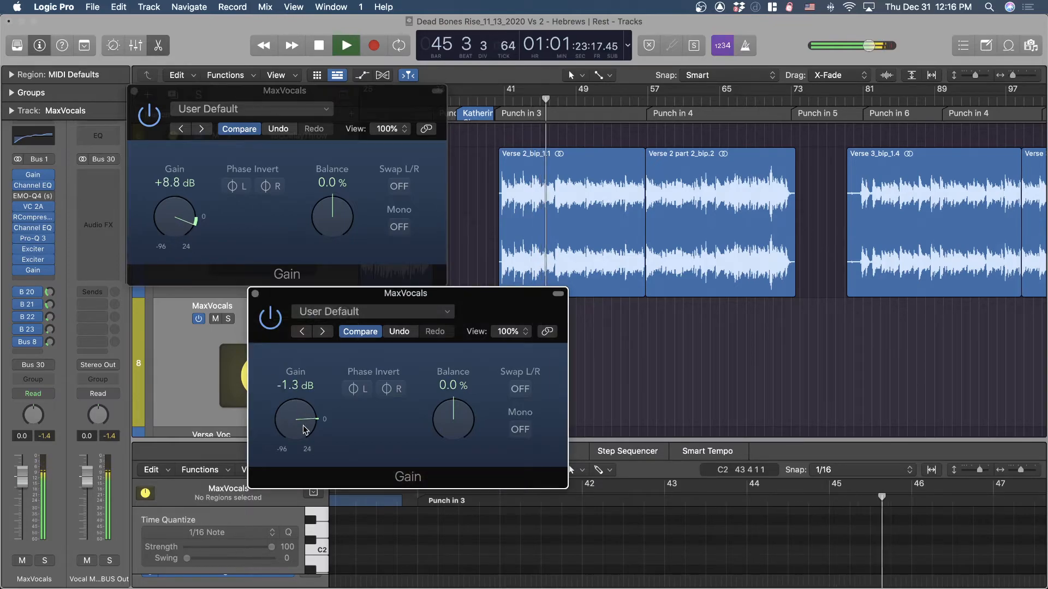
left_click_drag(294, 419, 295, 431)
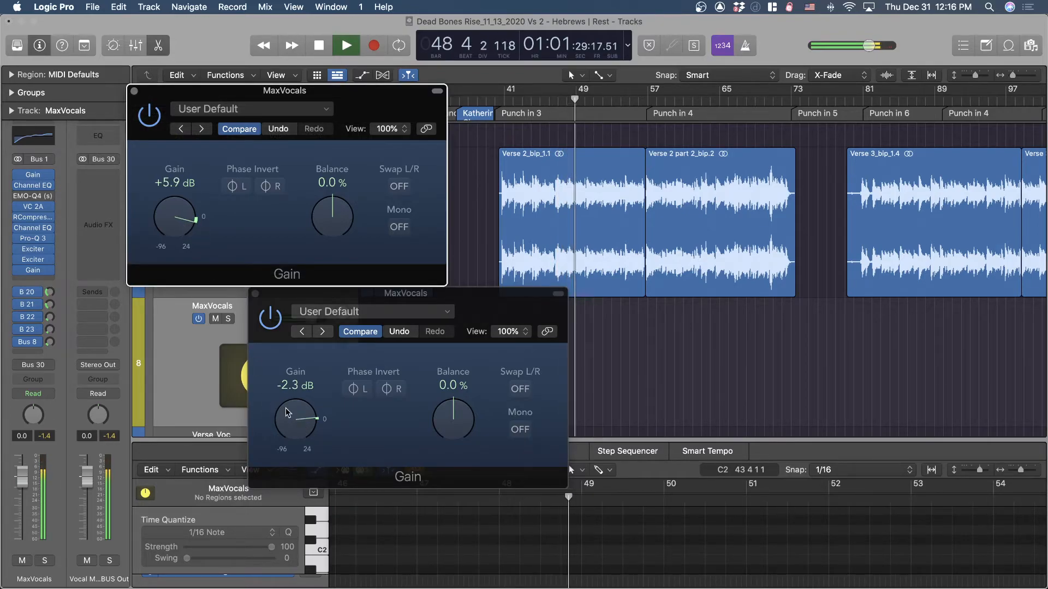
left_click_drag(295, 421, 295, 412)
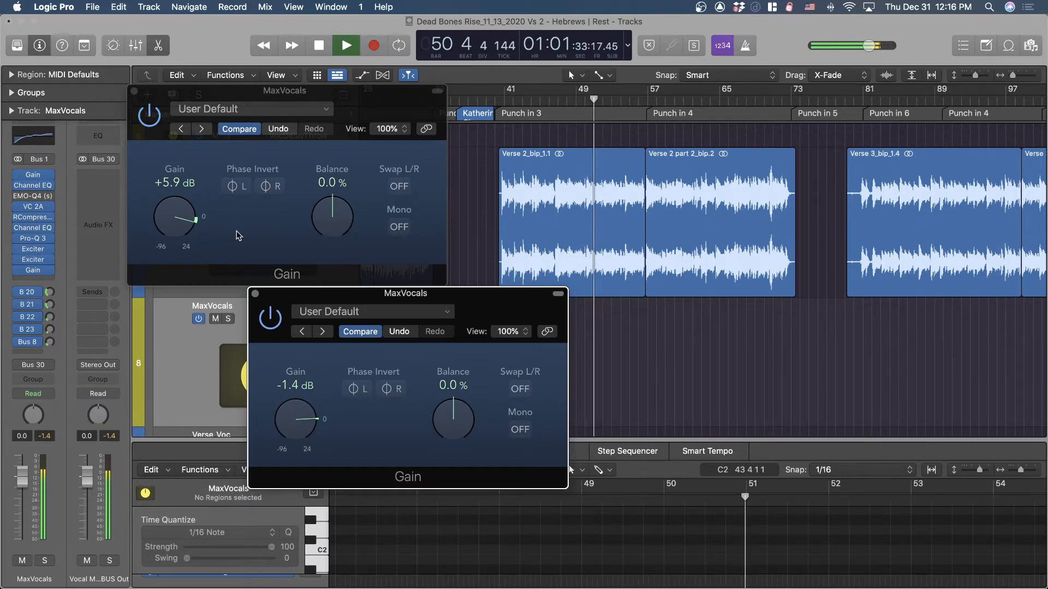
left_click(346, 46)
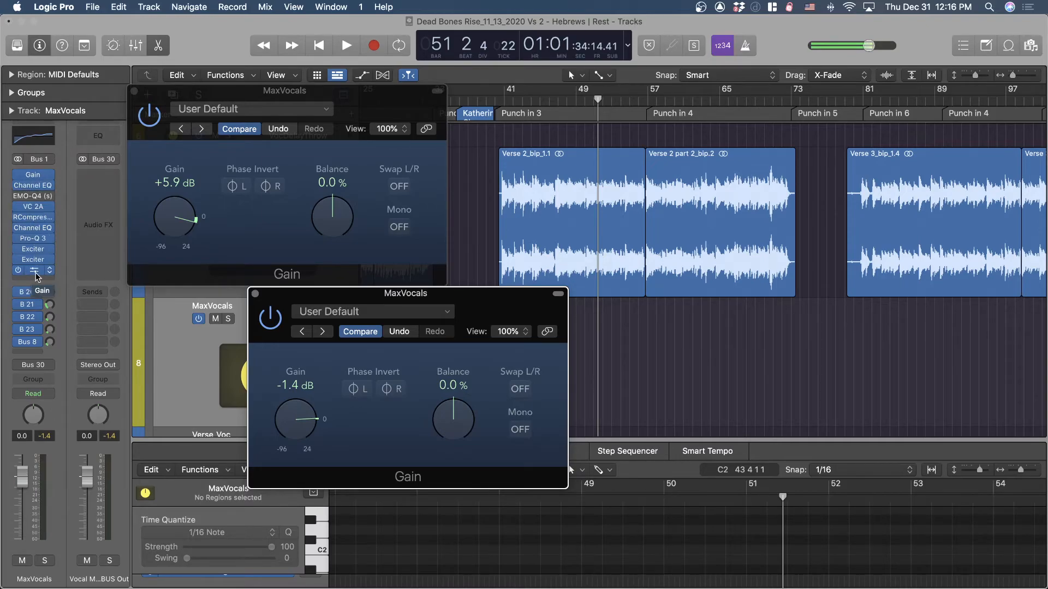
mouse_move(35, 274)
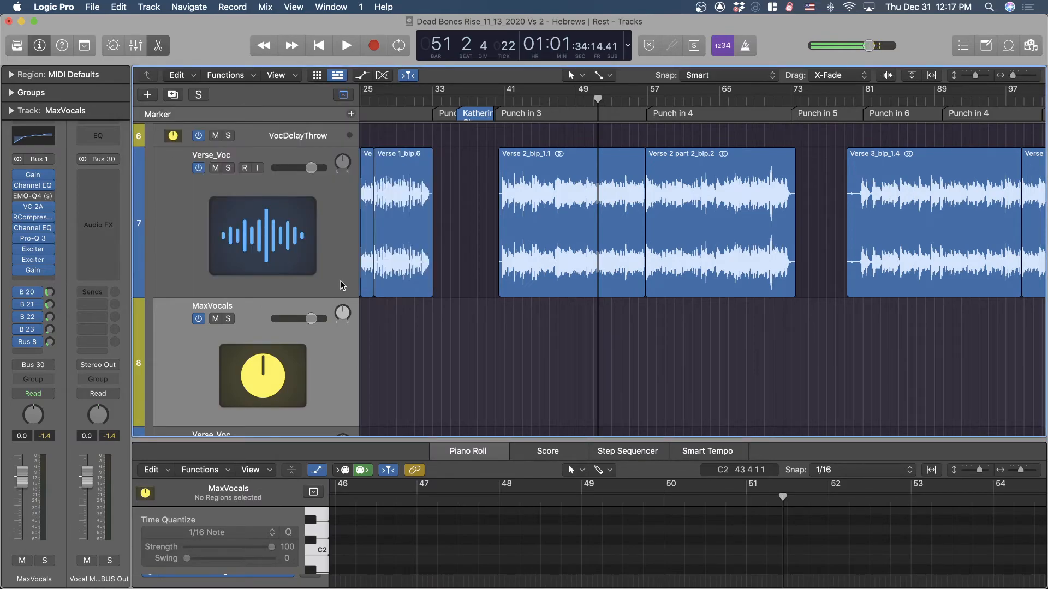
mouse_move(340, 284)
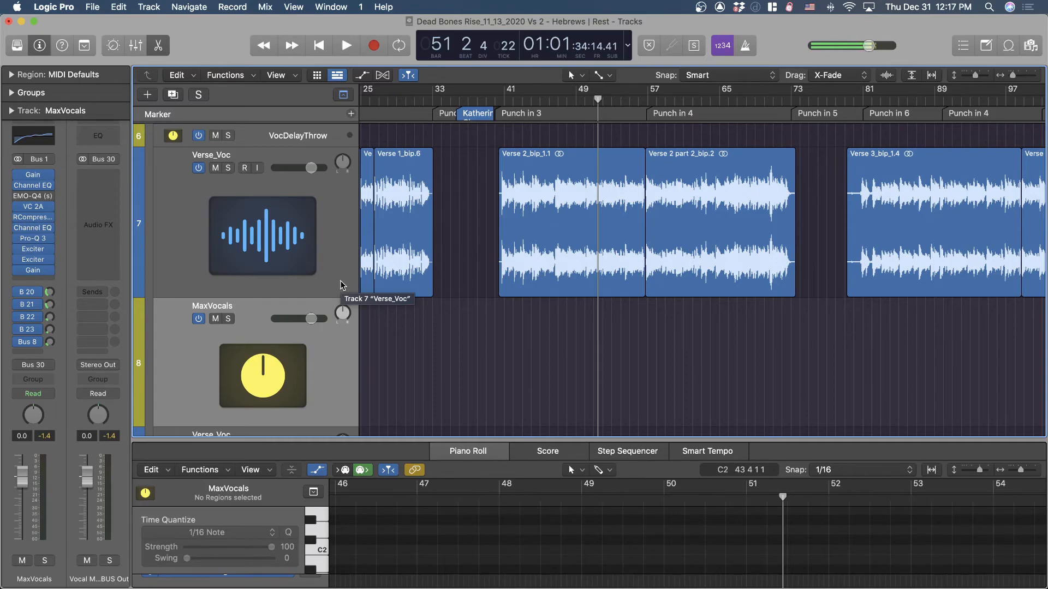
mouse_move(583, 224)
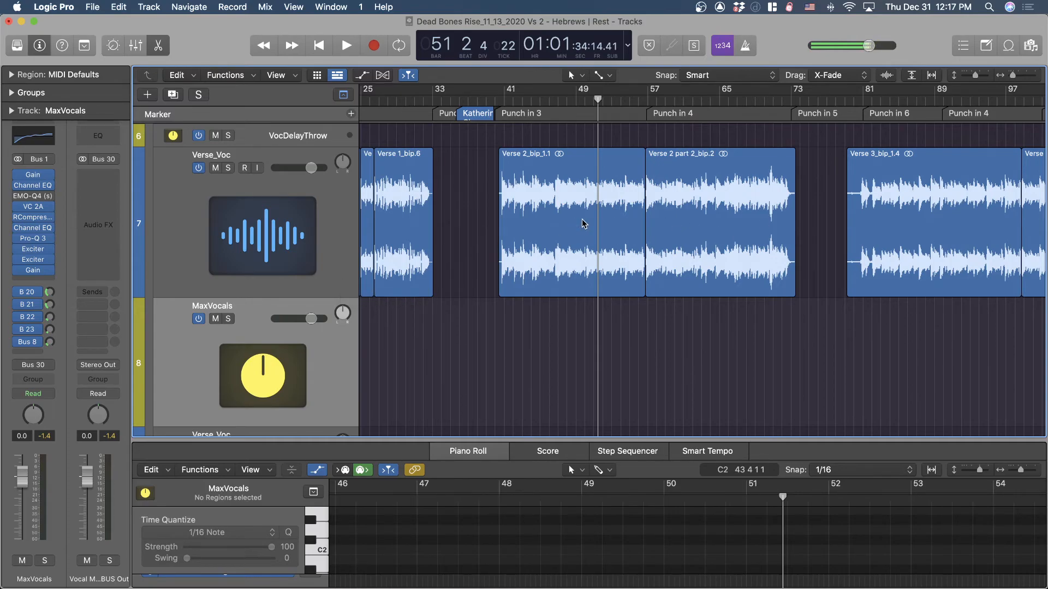
mouse_move(477, 222)
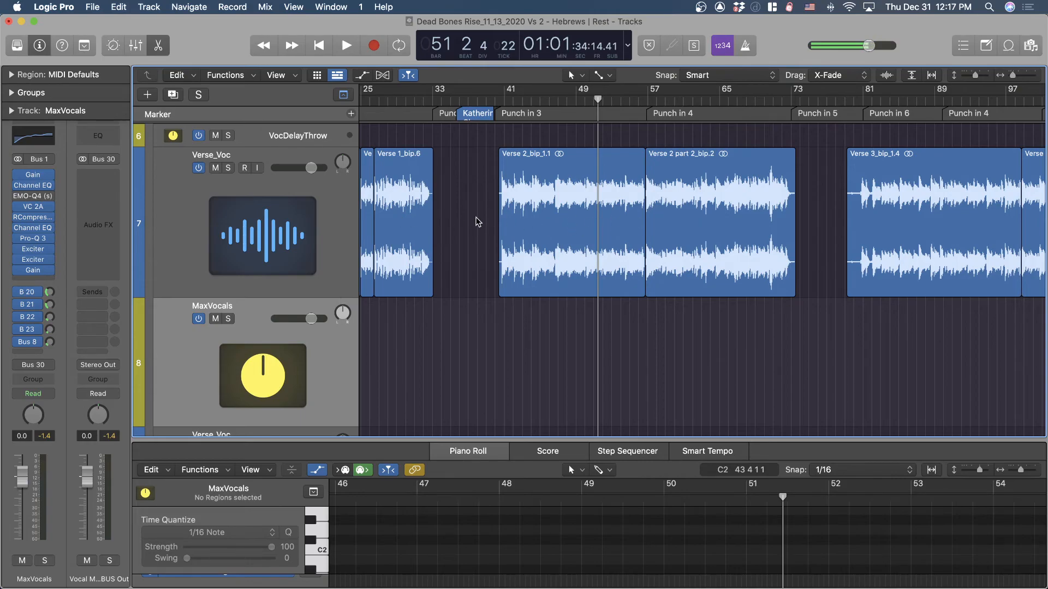